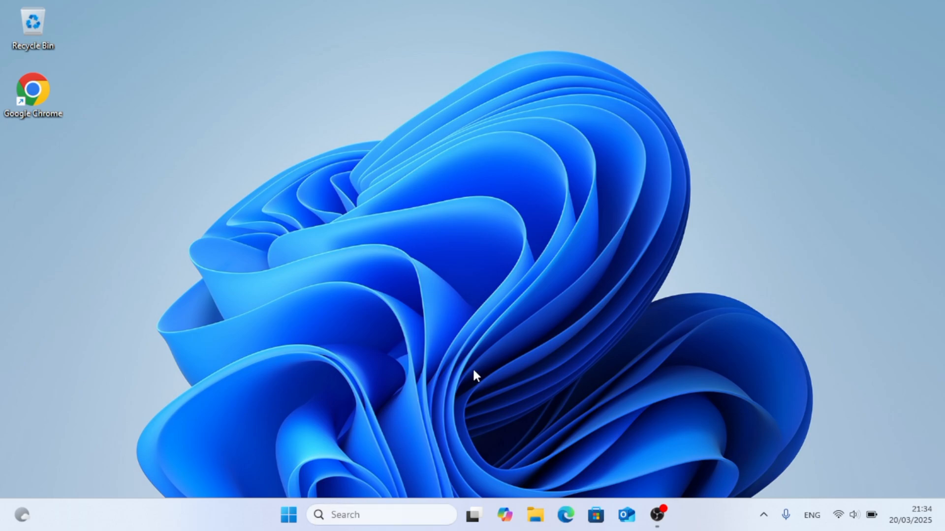
mouse_move(572, 320)
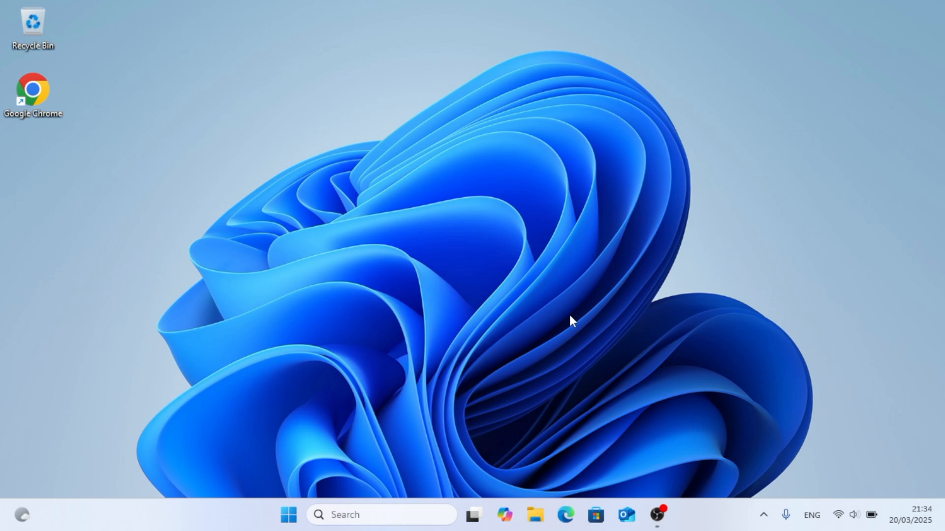
mouse_move(607, 317)
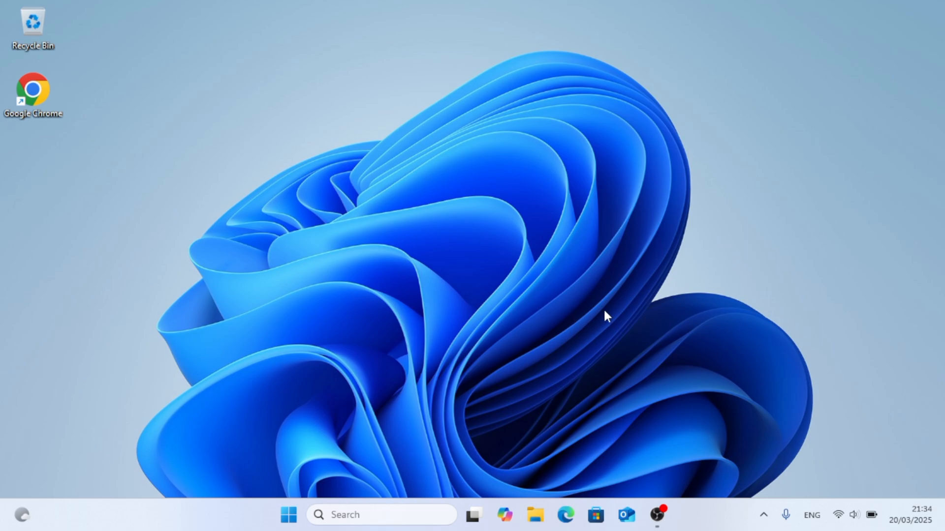
mouse_move(606, 288)
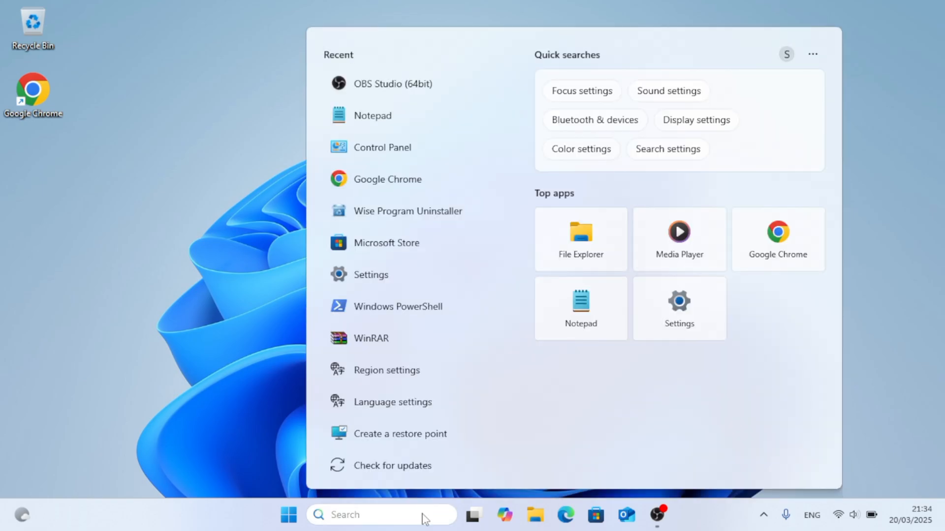
- Search Windows for "settings" to find the Settings app
type("settings")
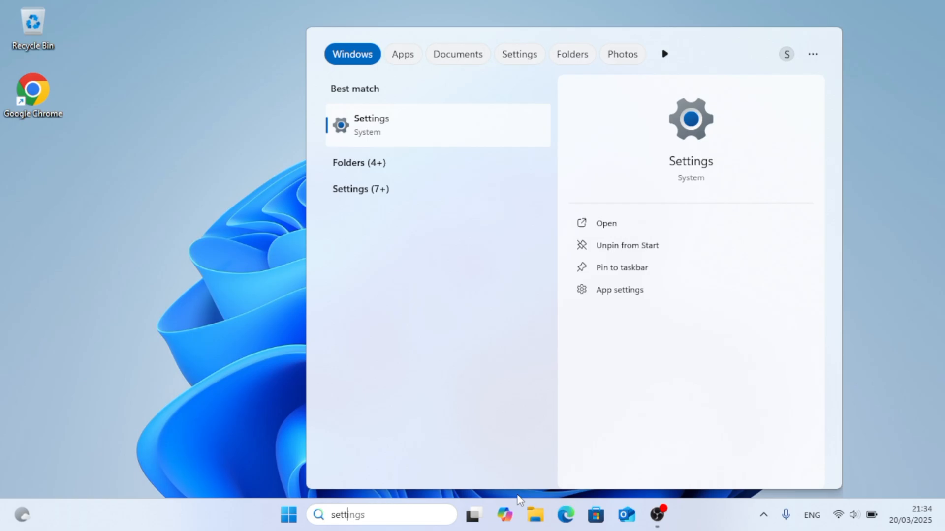
mouse_move(643, 229)
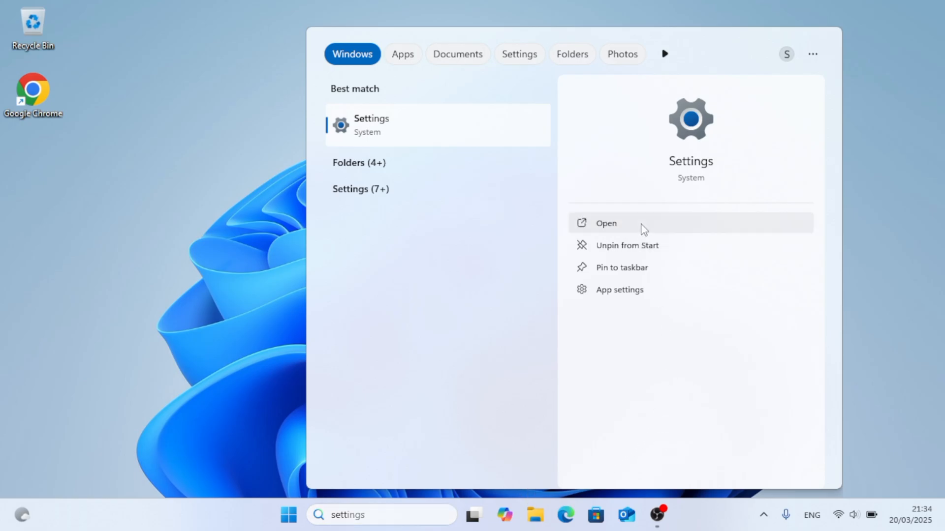
- Open Settings, centre its window, and go to Apps > Installed apps
left_click(606, 222)
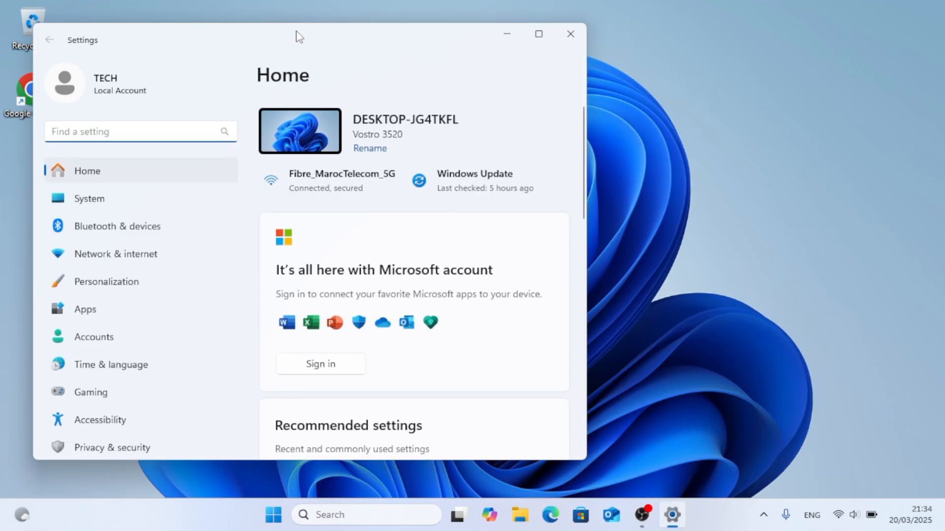
left_click_drag(299, 36, 494, 45)
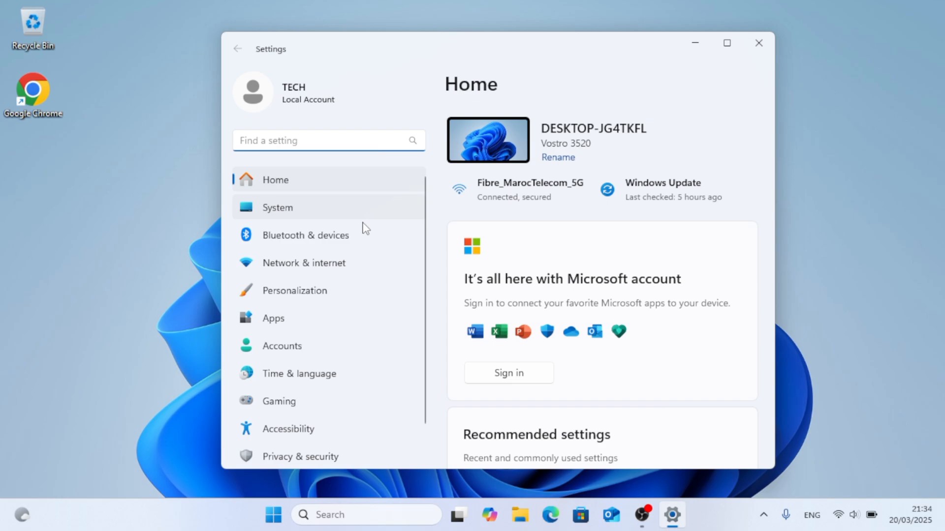
left_click(273, 318)
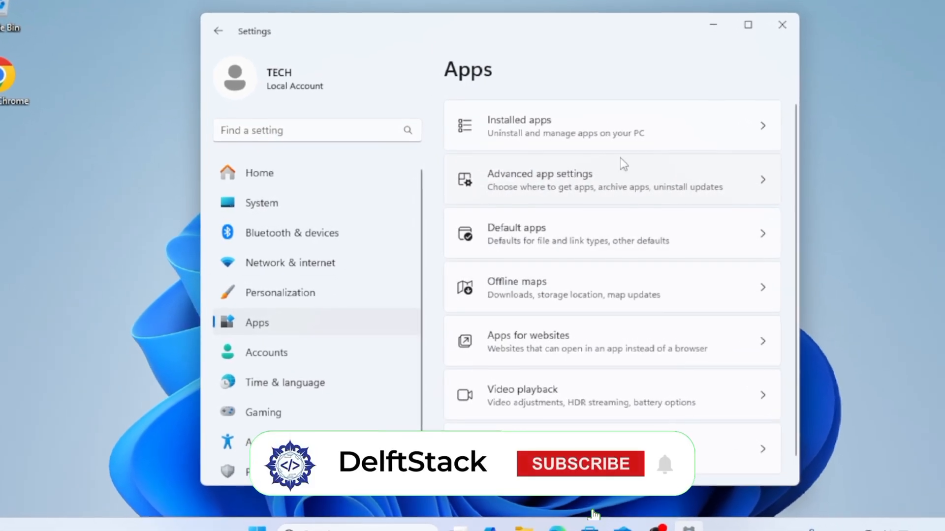
left_click(579, 464)
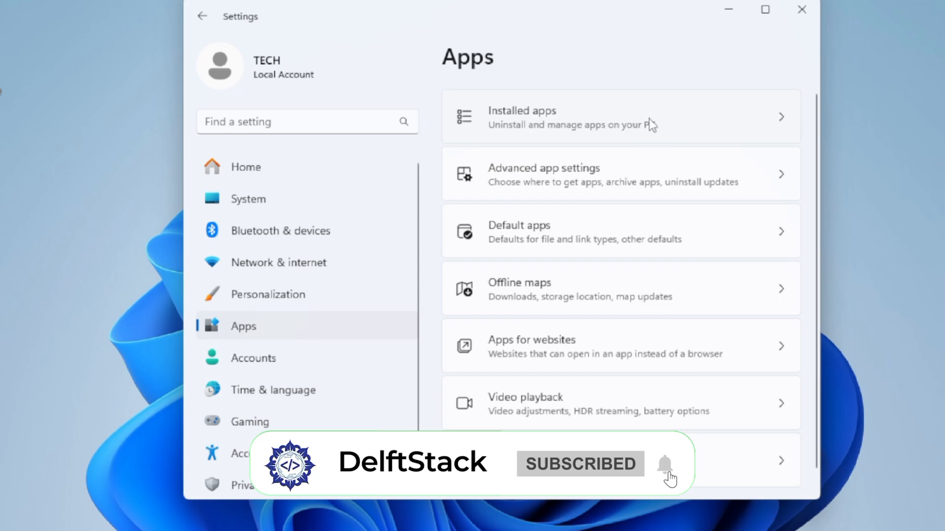
left_click(608, 117)
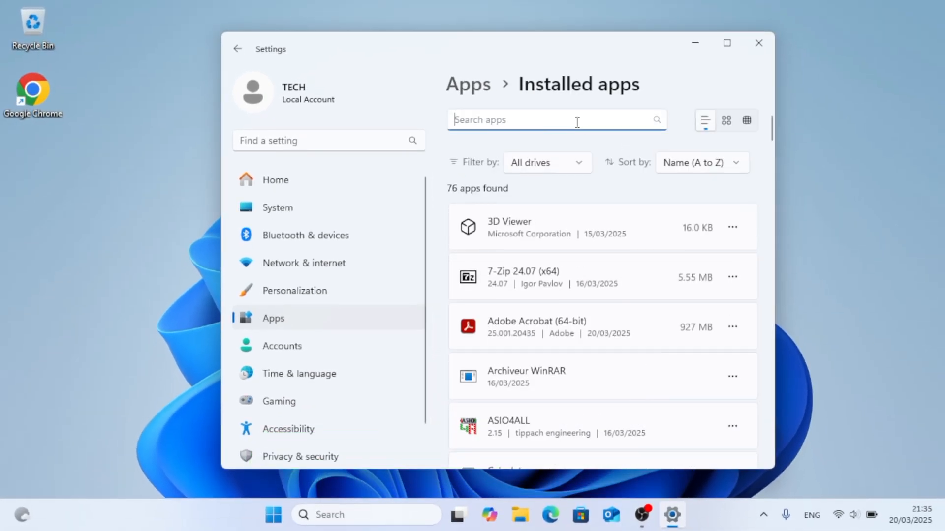
- Filter installed apps for "edge" and choose Modify on Microsoft Edge
type("edge")
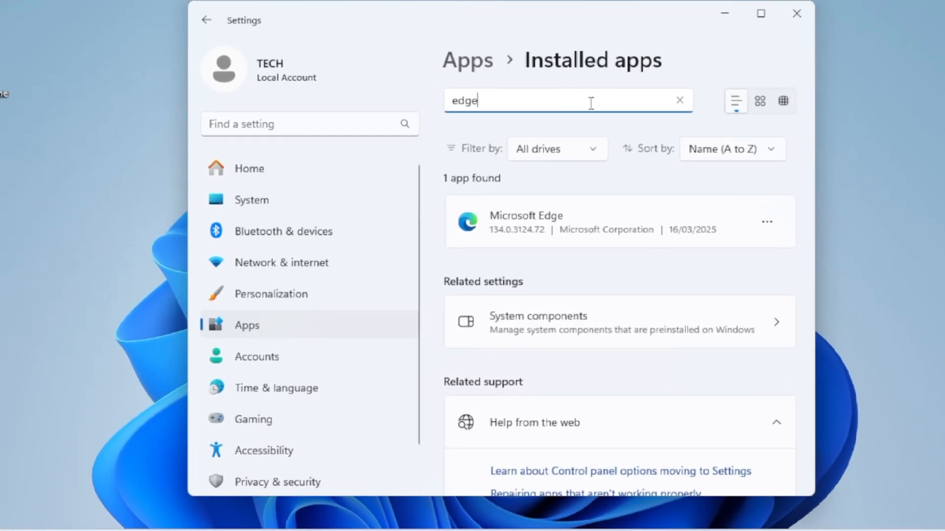
left_click(766, 222)
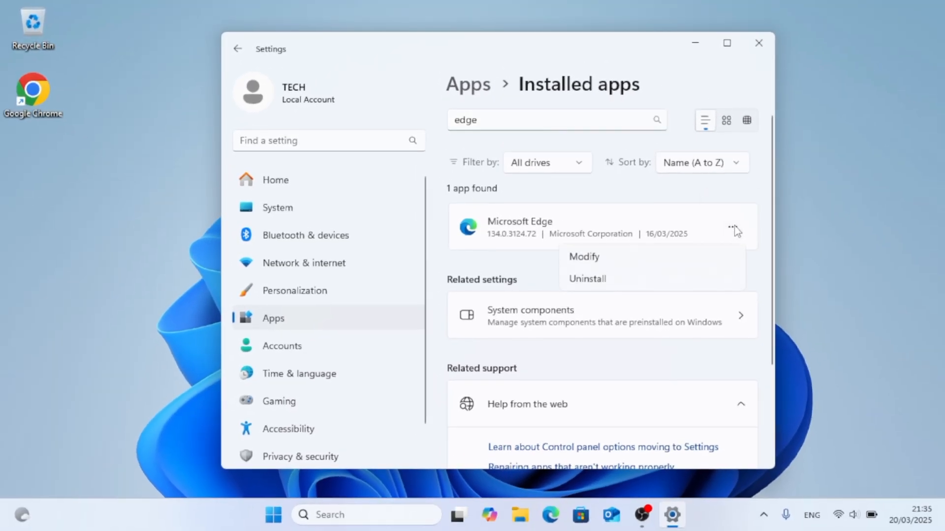
left_click(583, 257)
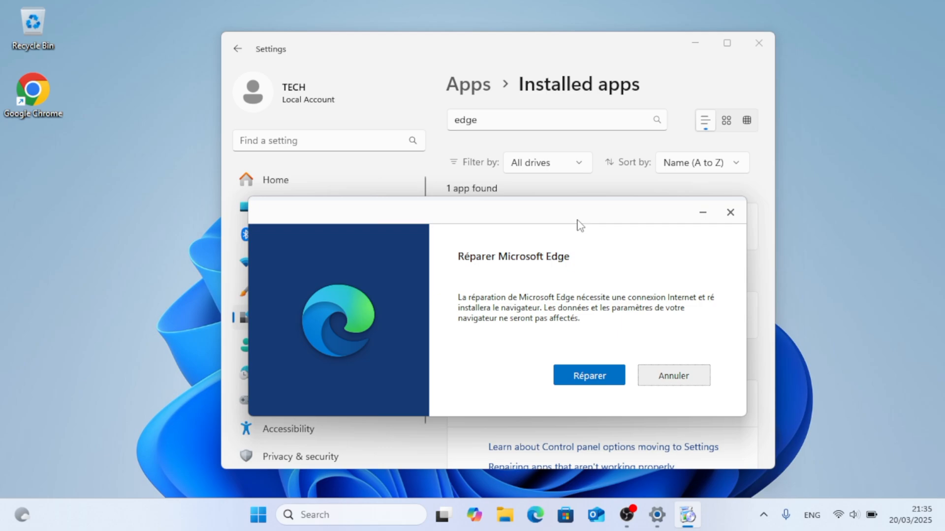
- Confirm Réparer to repair Microsoft Edge and wait for completion
left_click(588, 375)
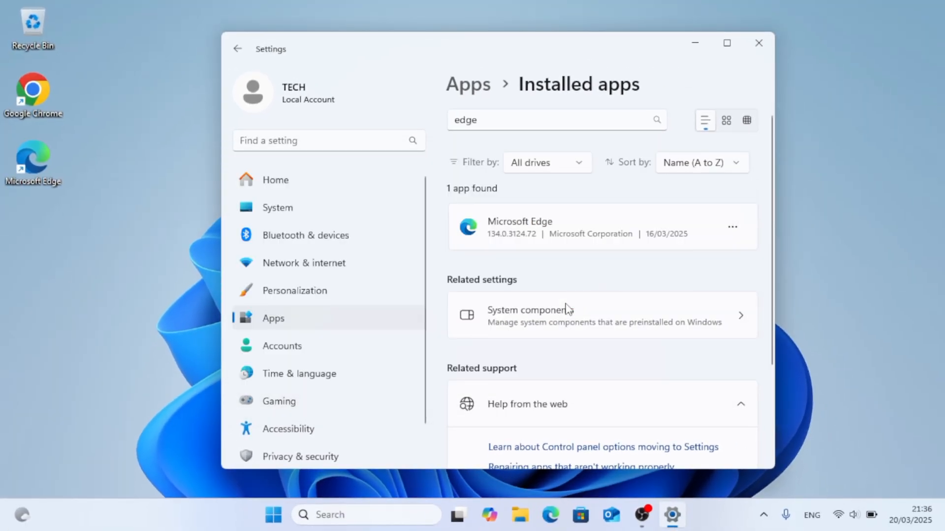
- Close the reopened Edge Google page and the Settings window
left_click(549, 515)
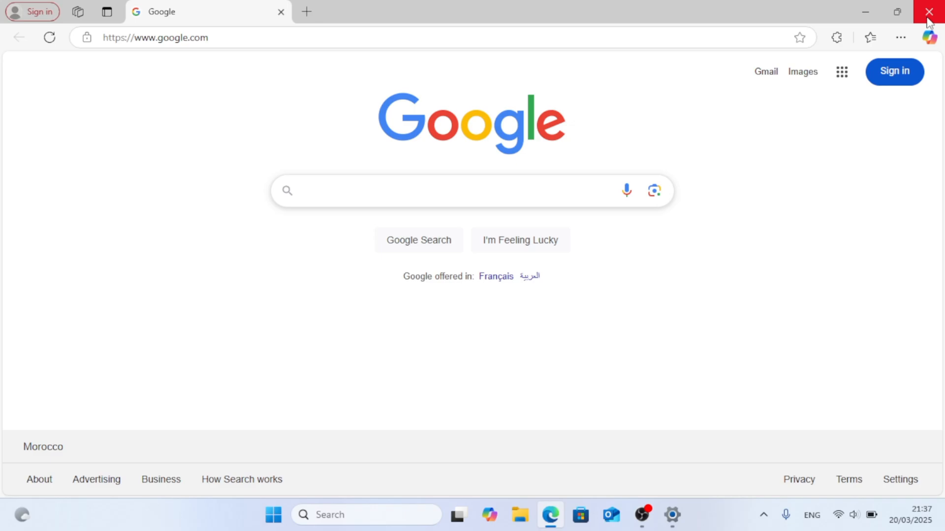
left_click(929, 11)
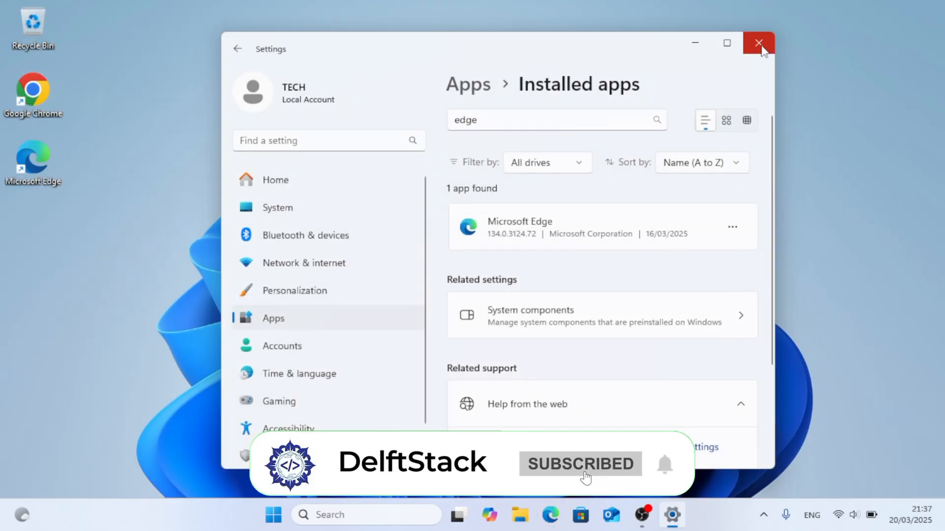
left_click(758, 43)
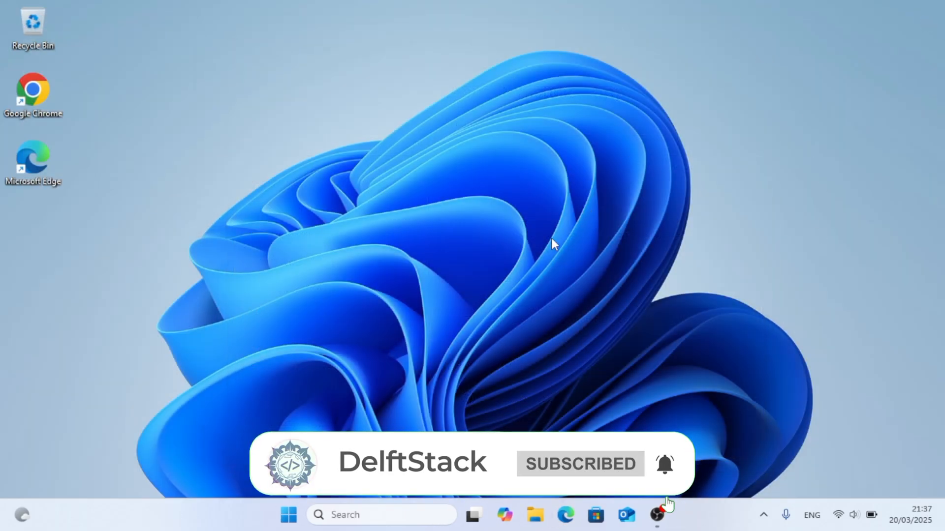